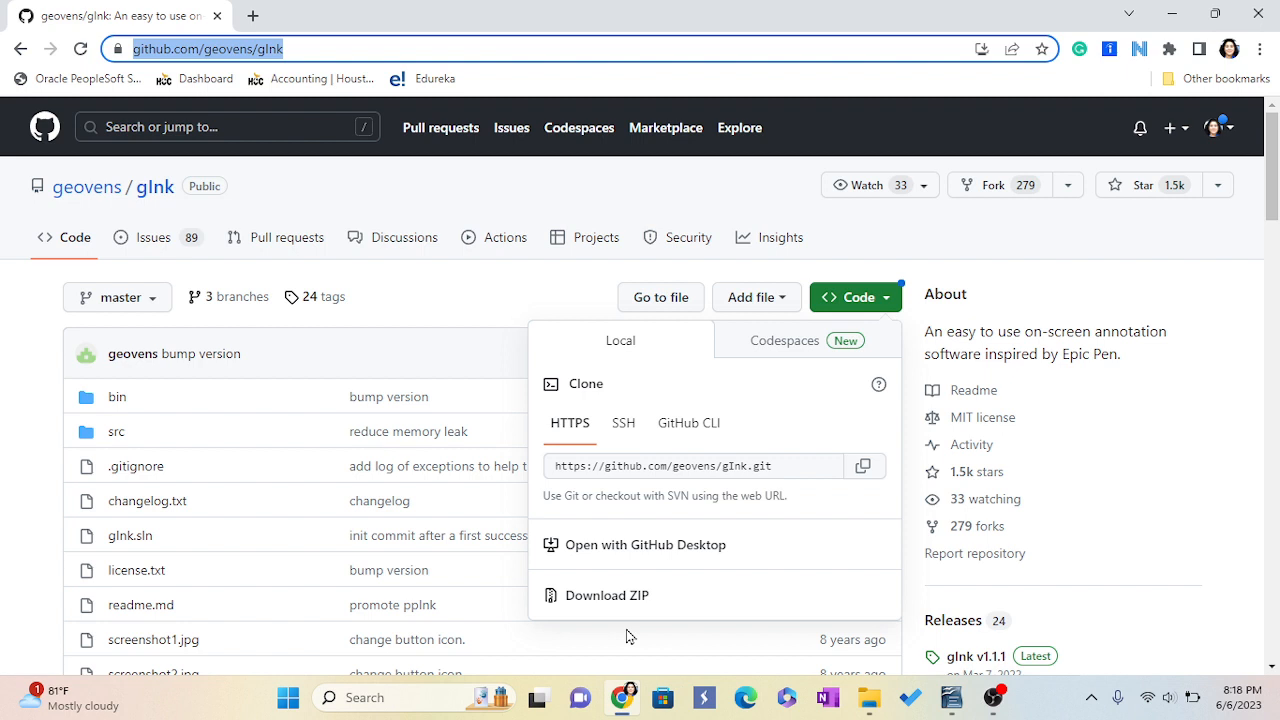
pyautogui.moveTo(20, 47)
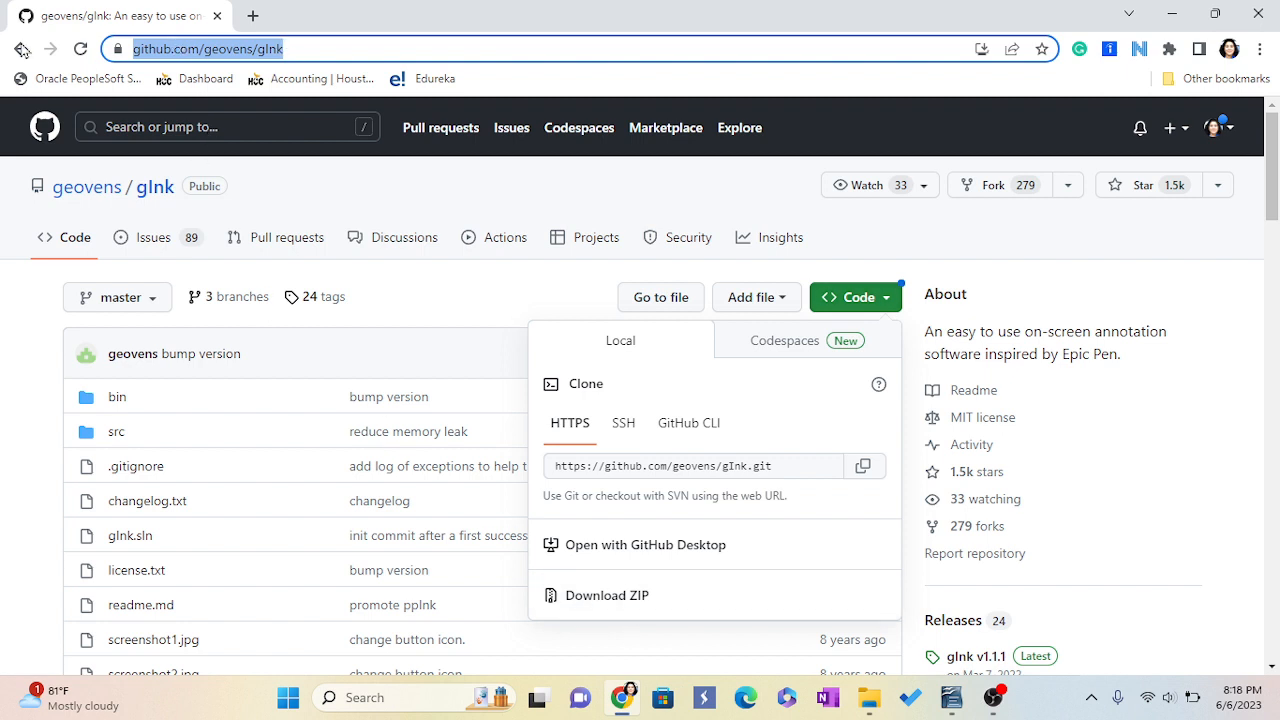
pyautogui.moveTo(200, 48)
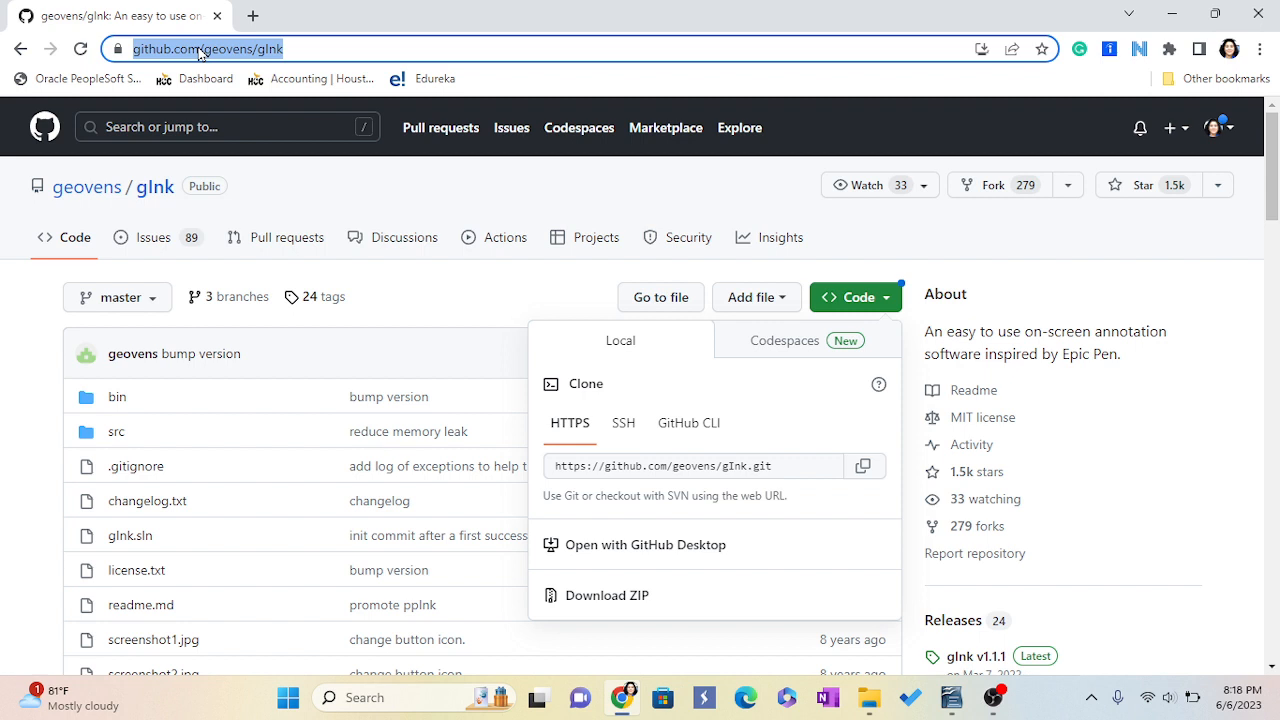
pyautogui.moveTo(227, 267)
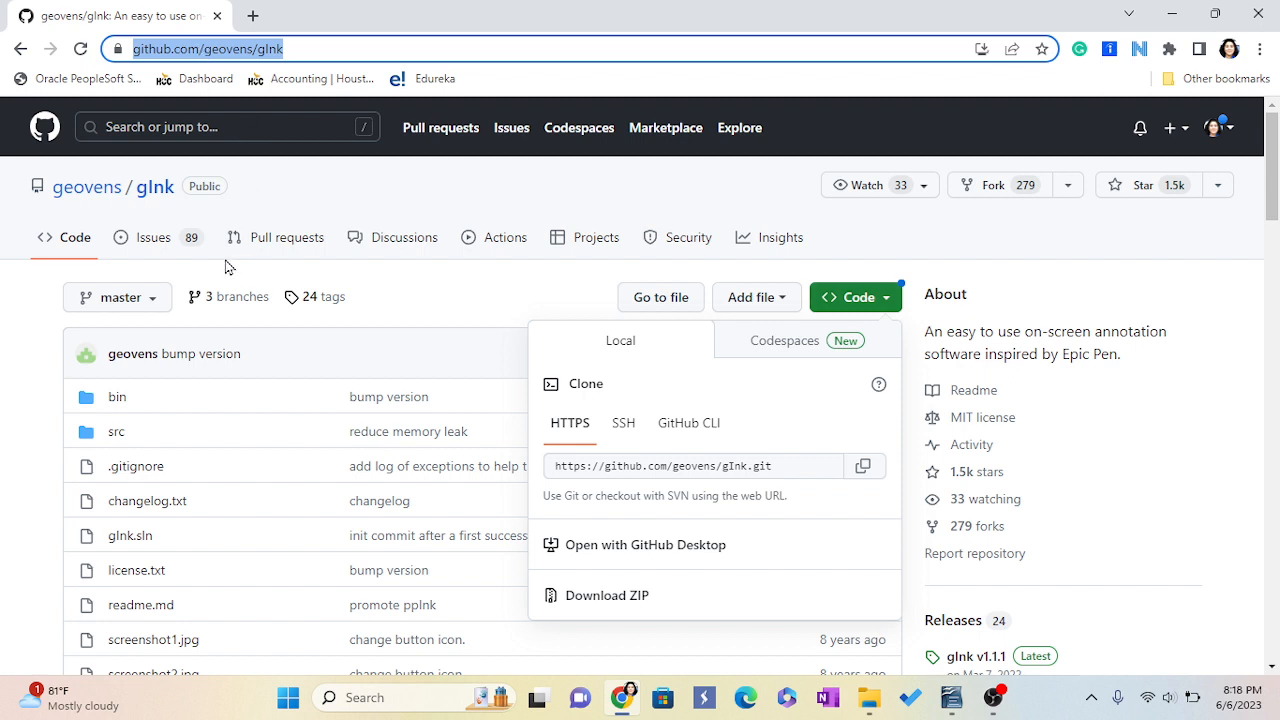
pyautogui.moveTo(612, 601)
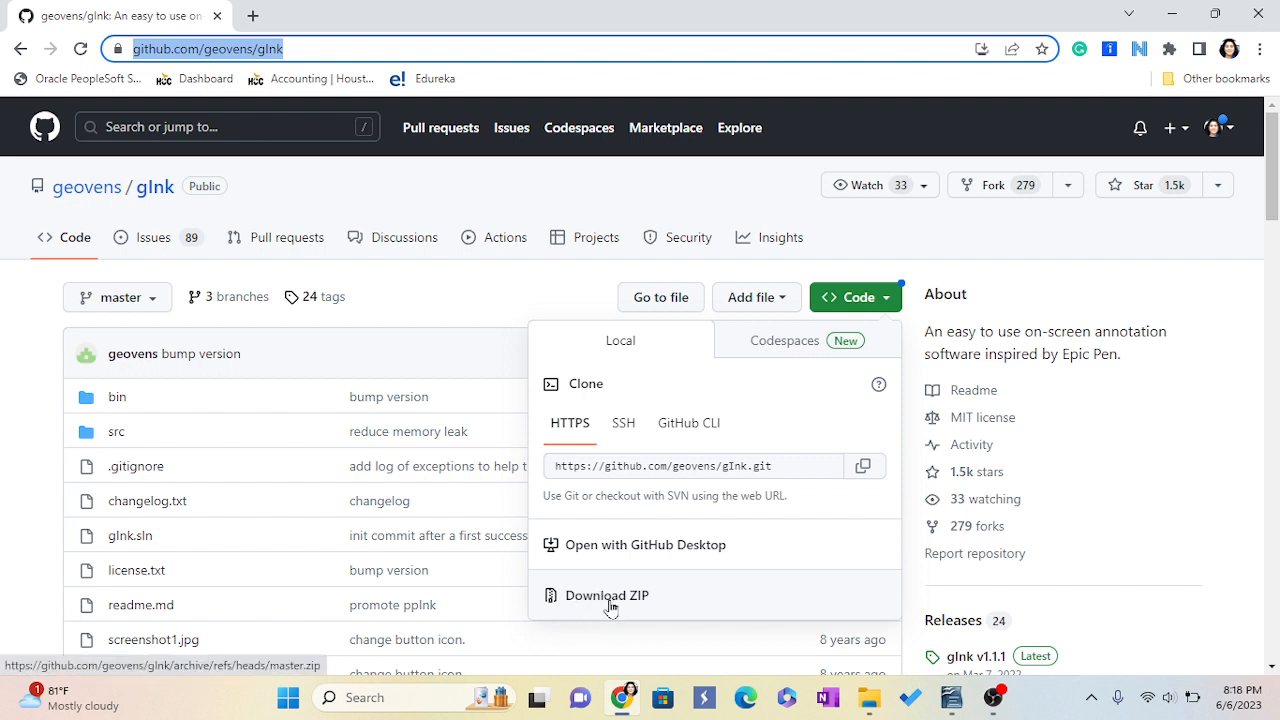
pyautogui.moveTo(630, 605)
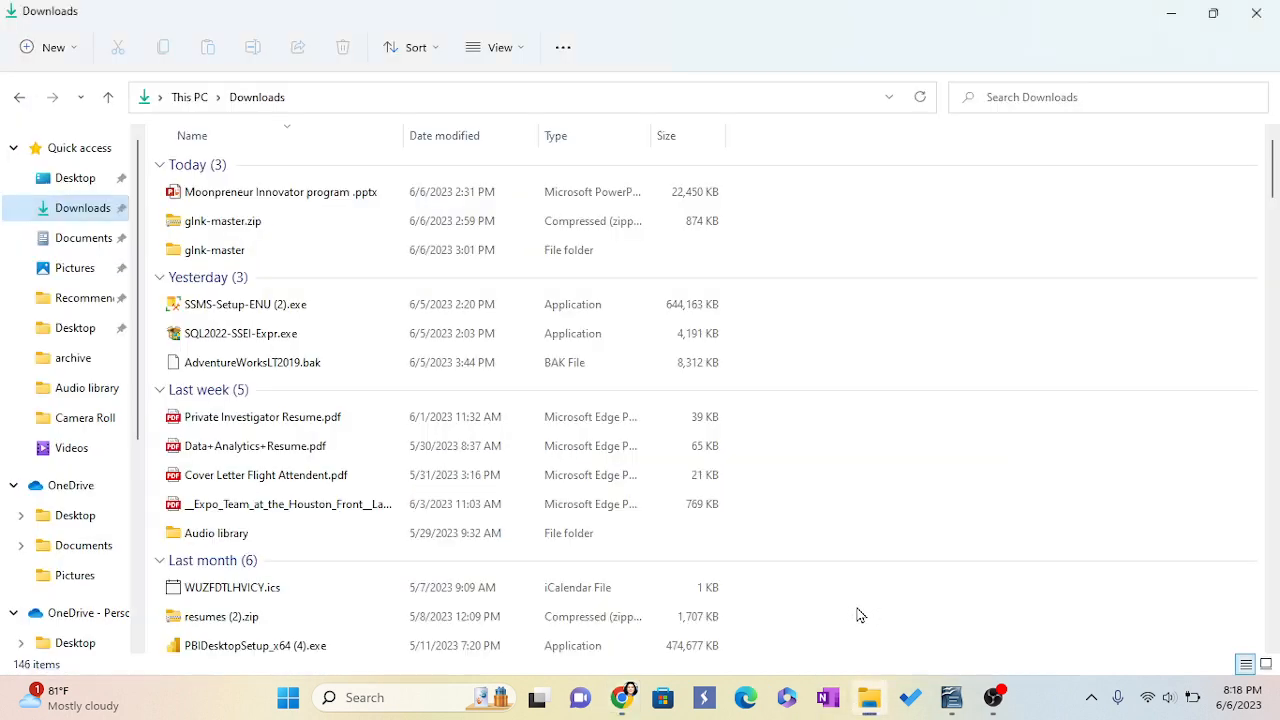
# - Open Downloads' glnk-master folder, then its nested glnk-master folder, and select bin
pyautogui.click(263, 416)
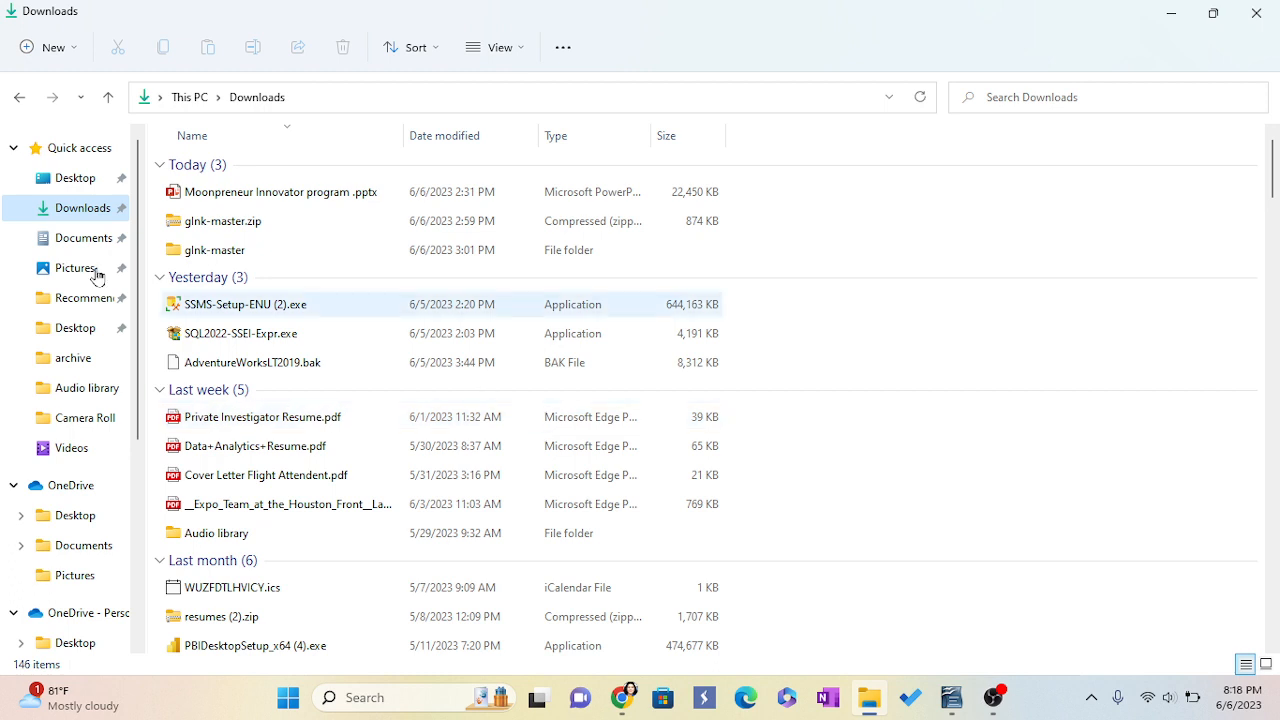
pyautogui.click(215, 249)
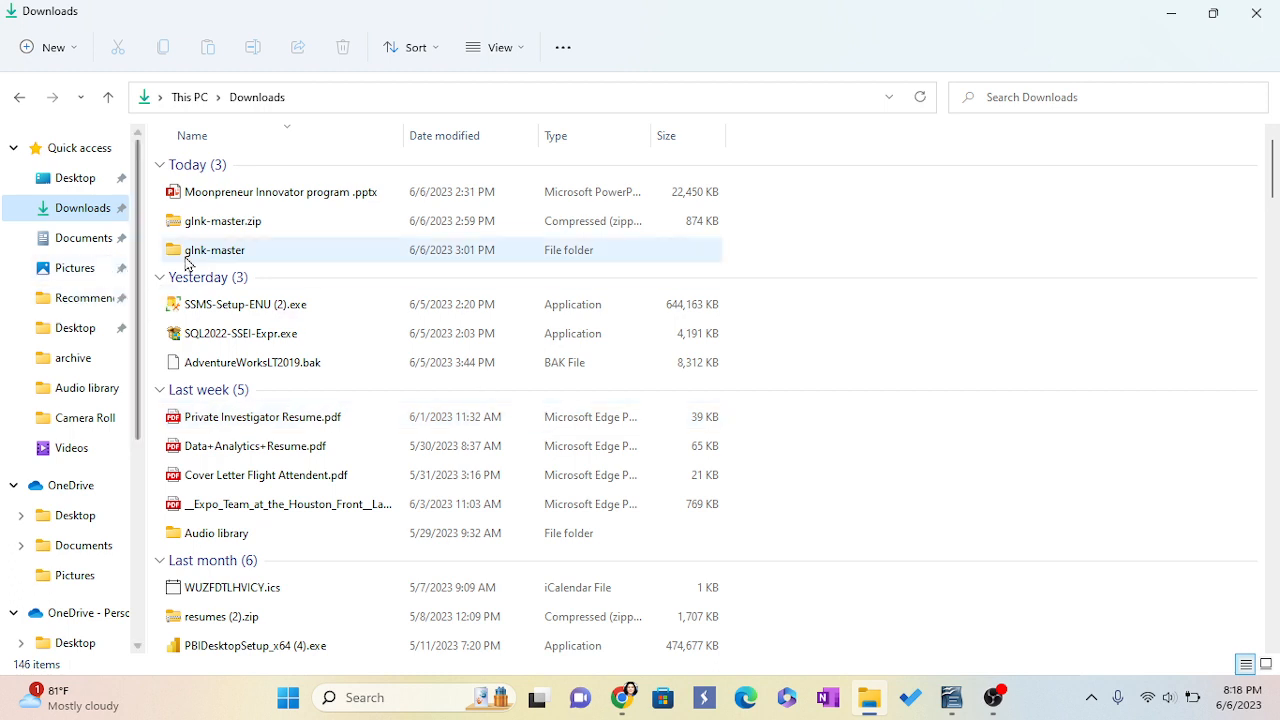
pyautogui.moveTo(196, 258)
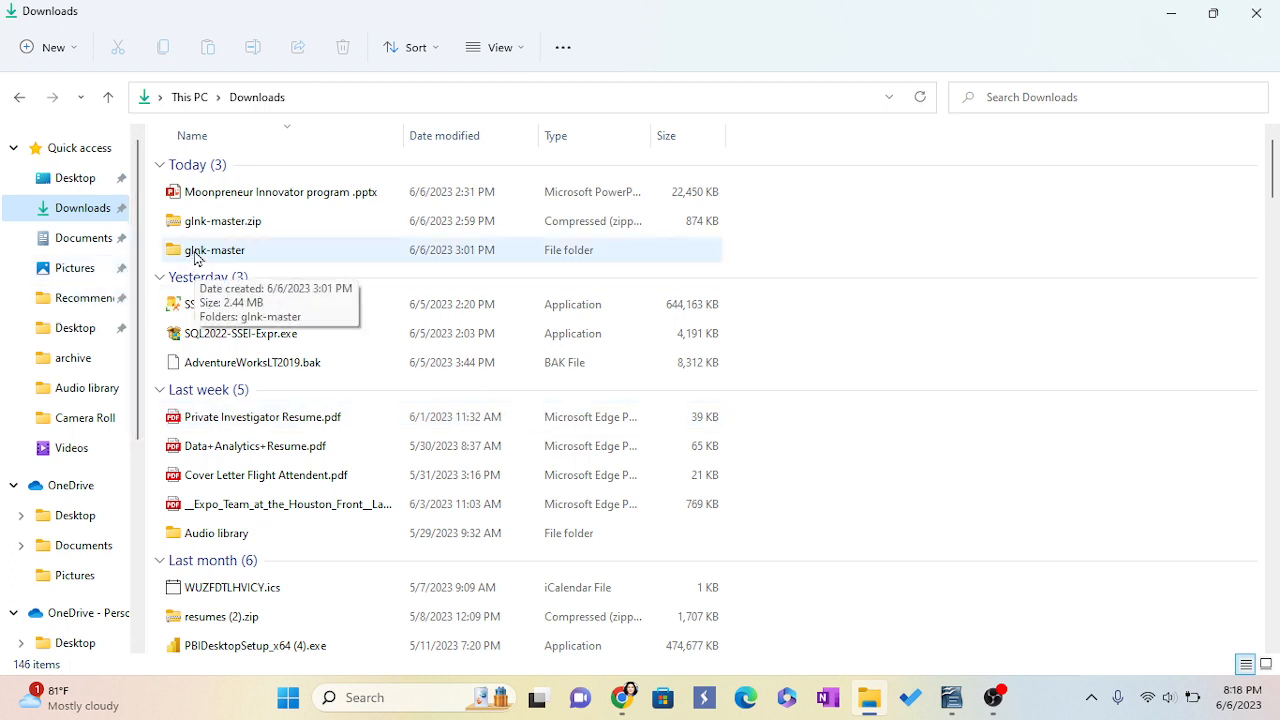
pyautogui.rightClick(215, 249)
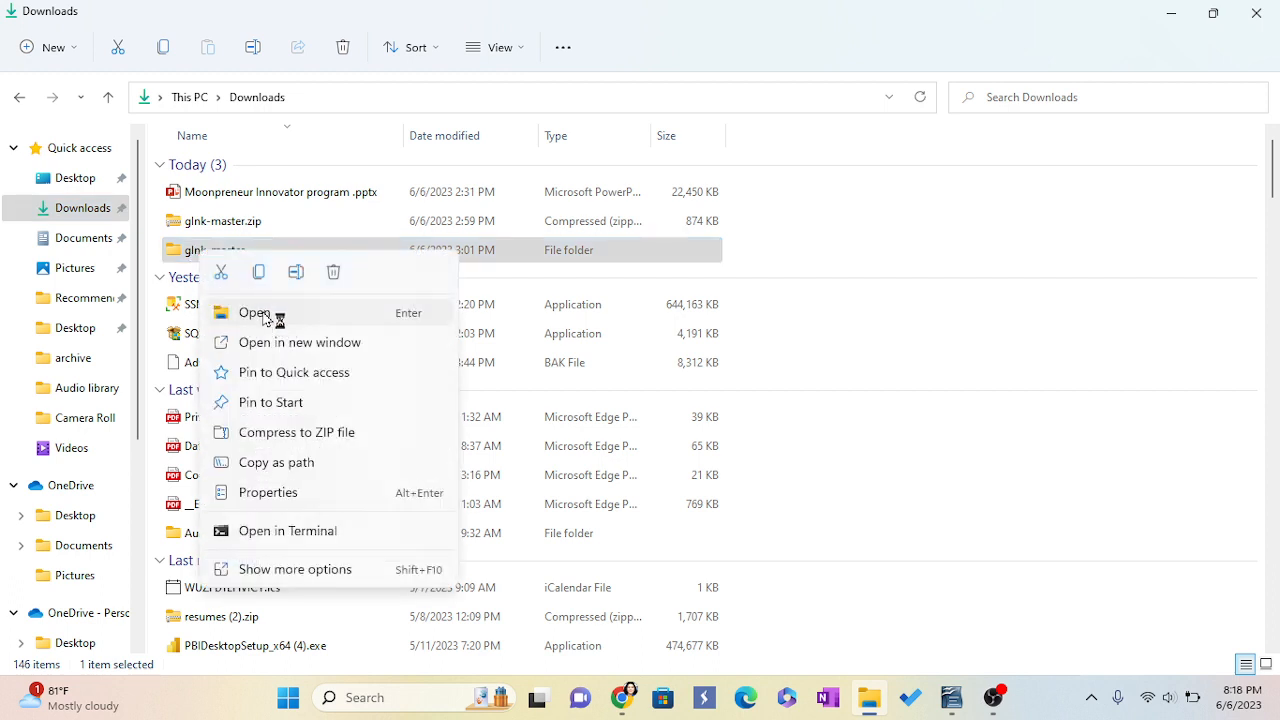
pyautogui.click(253, 312)
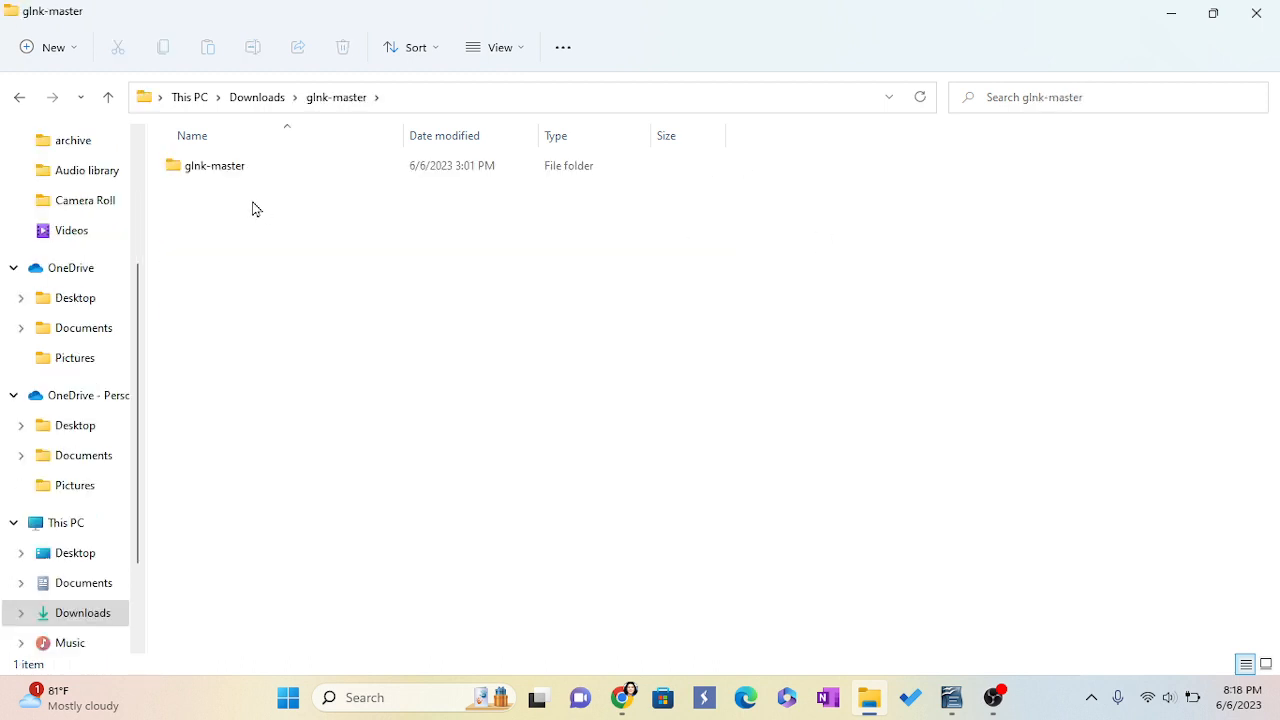
pyautogui.doubleClick(214, 165)
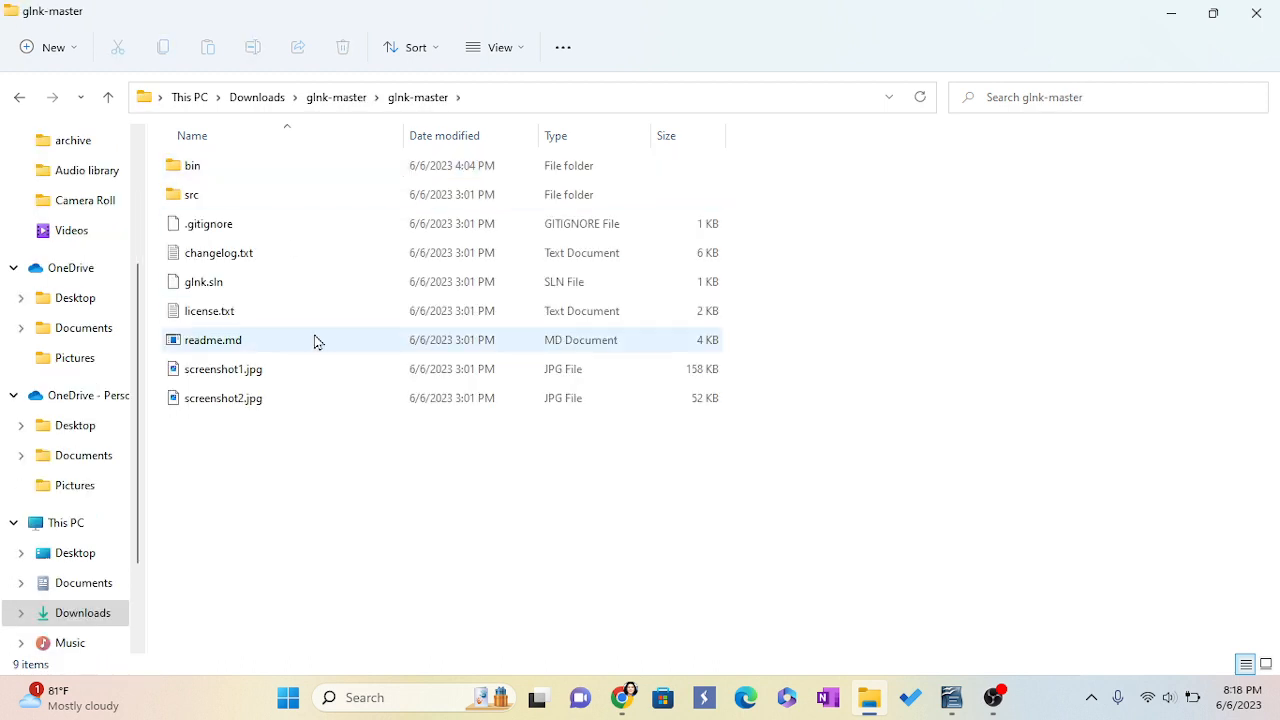
pyautogui.click(192, 165)
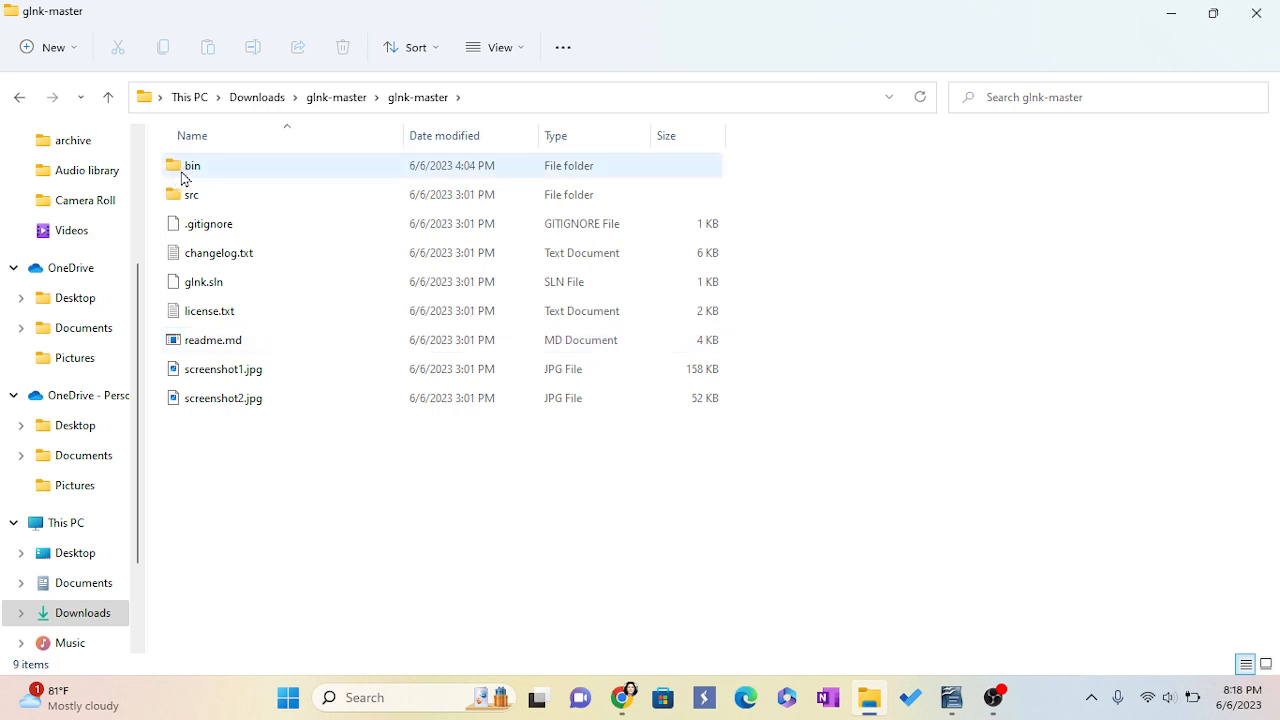
# - Run gInk.exe from the bin folder and open its toolbar from the hidden tray icons
pyautogui.doubleClick(192, 165)
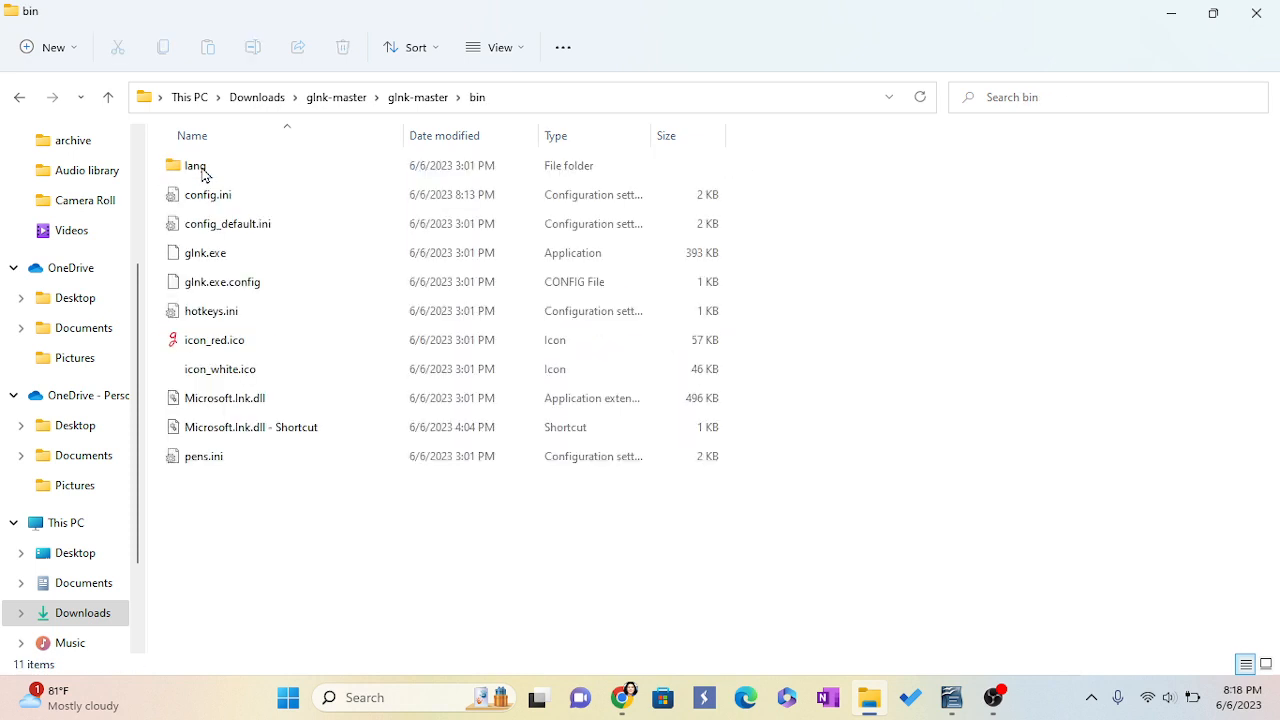
pyautogui.click(205, 252)
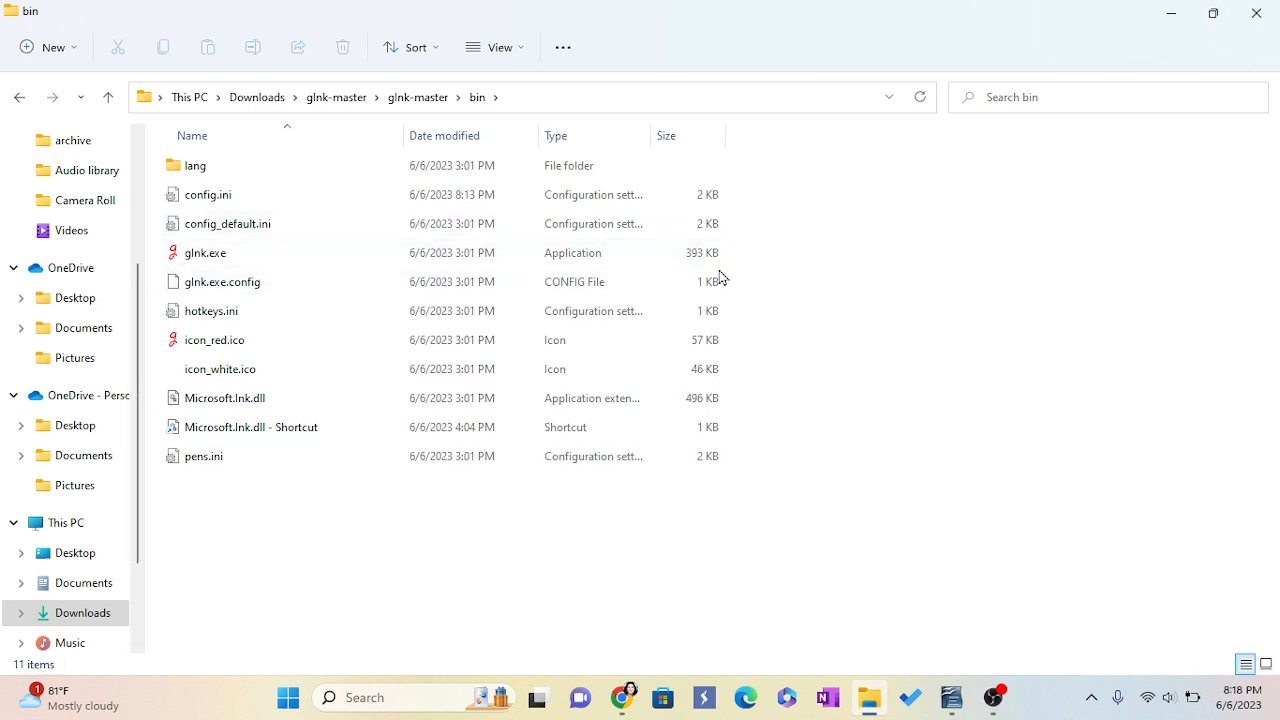
pyautogui.moveTo(670, 274)
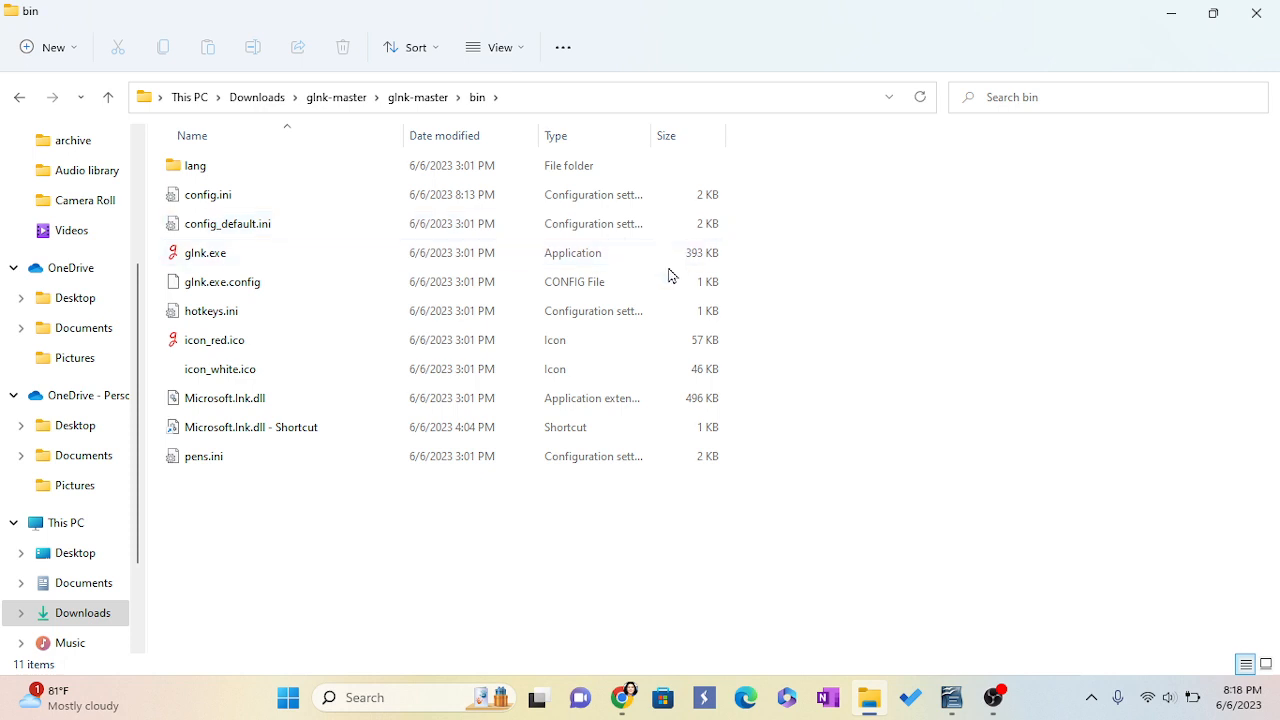
pyautogui.click(205, 252)
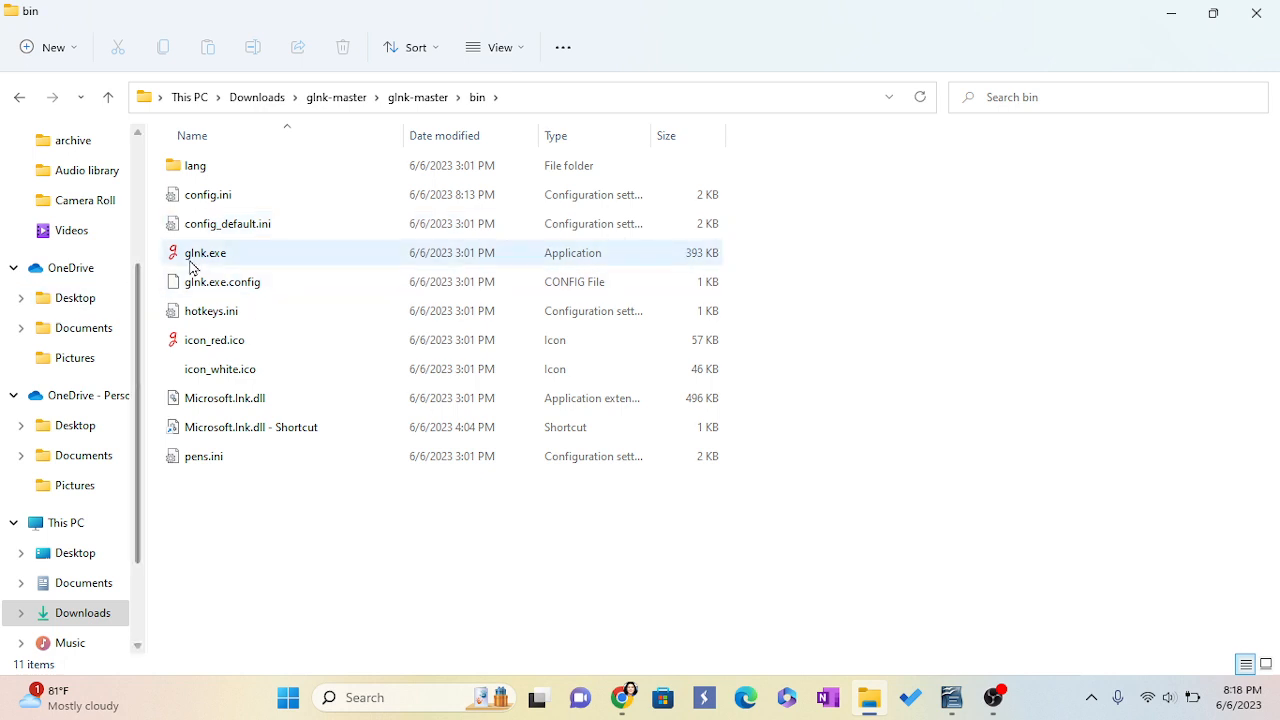
pyautogui.click(205, 252)
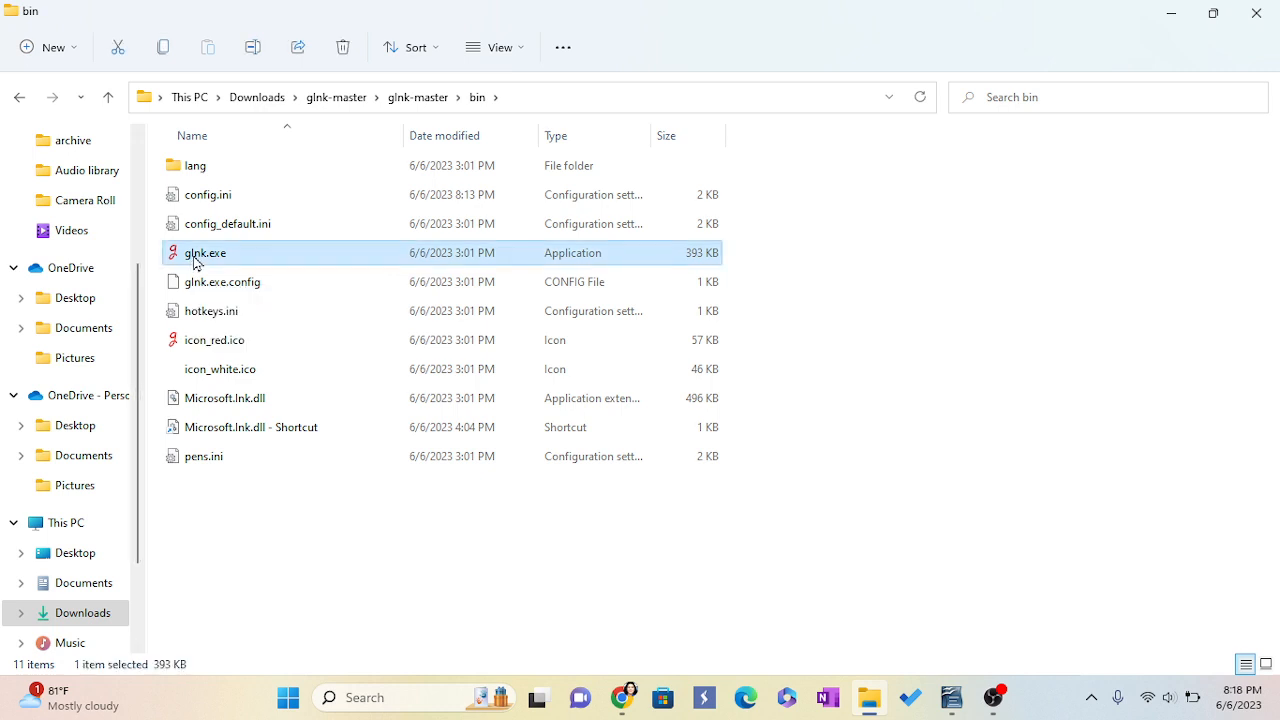
pyautogui.moveTo(358, 293)
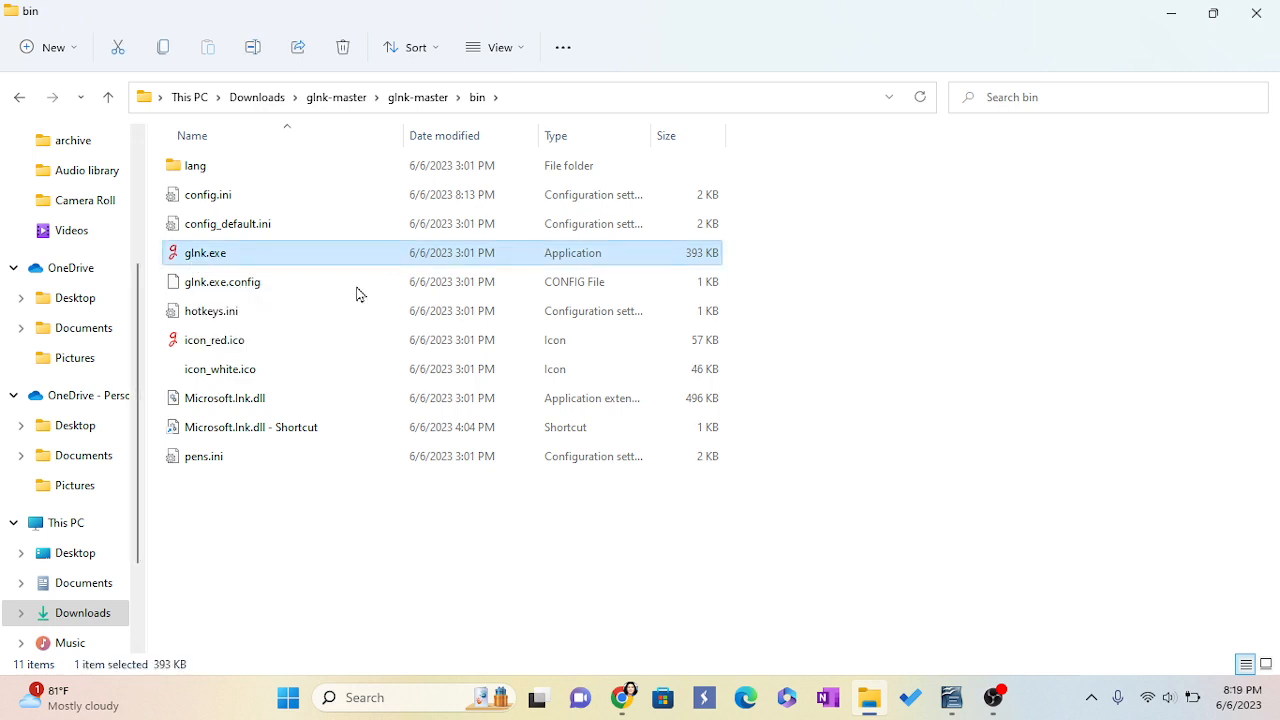
pyautogui.click(1090, 697)
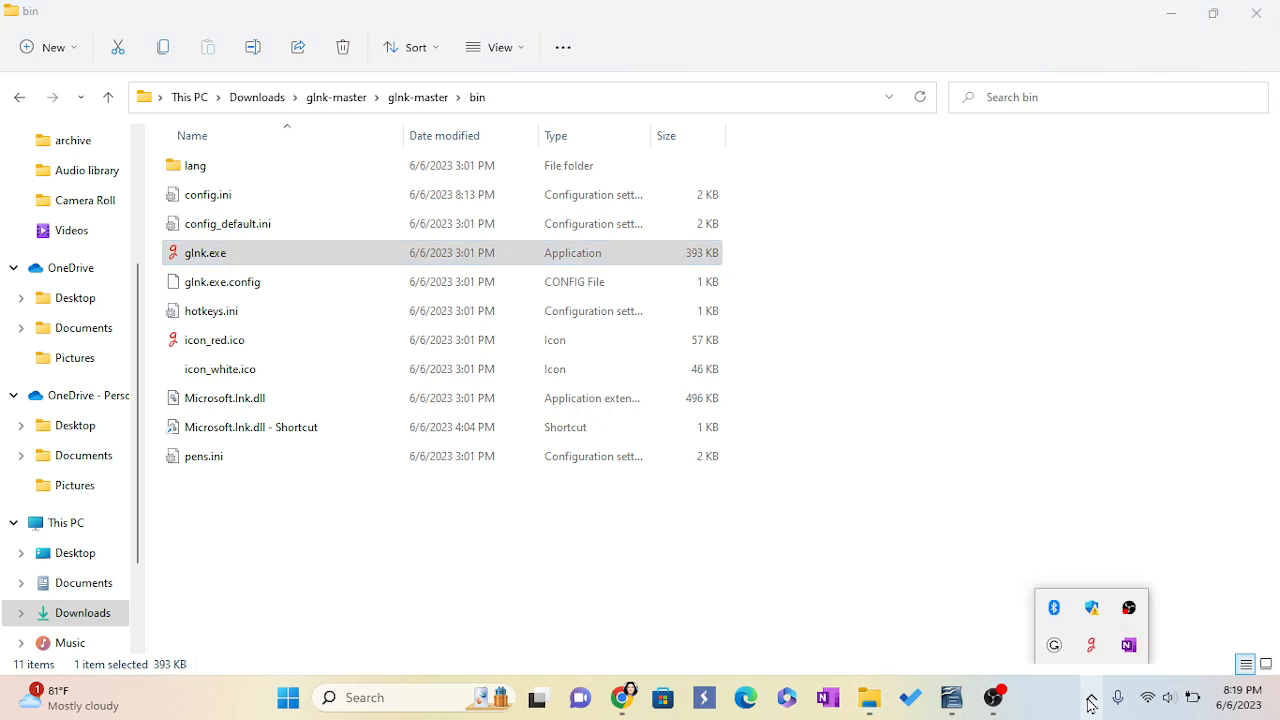
pyautogui.moveTo(1091, 645)
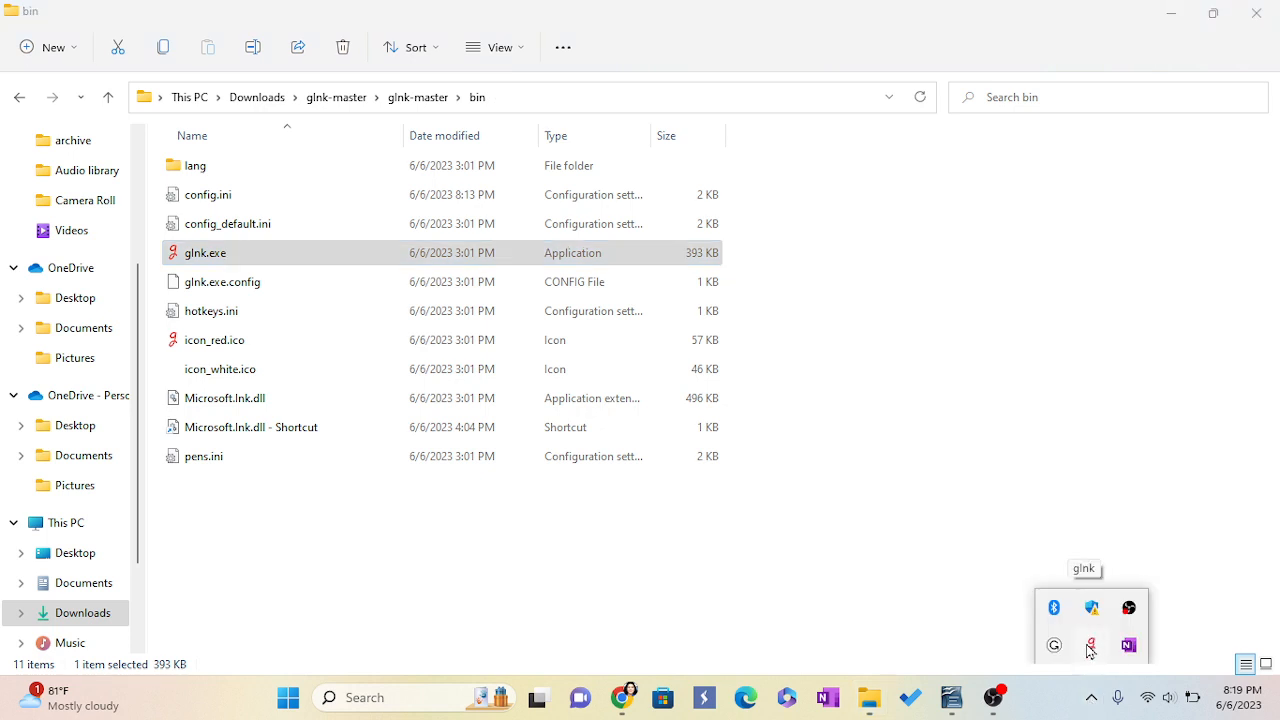
pyautogui.moveTo(1085, 665)
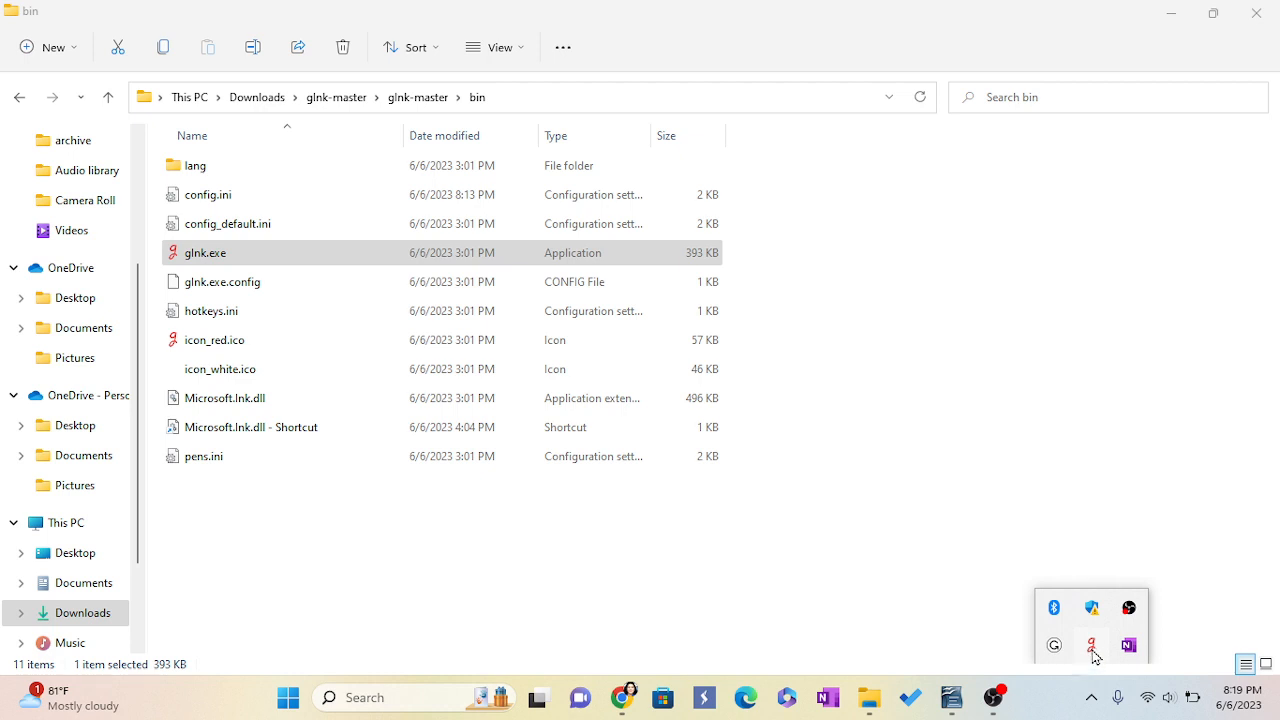
pyautogui.click(1092, 646)
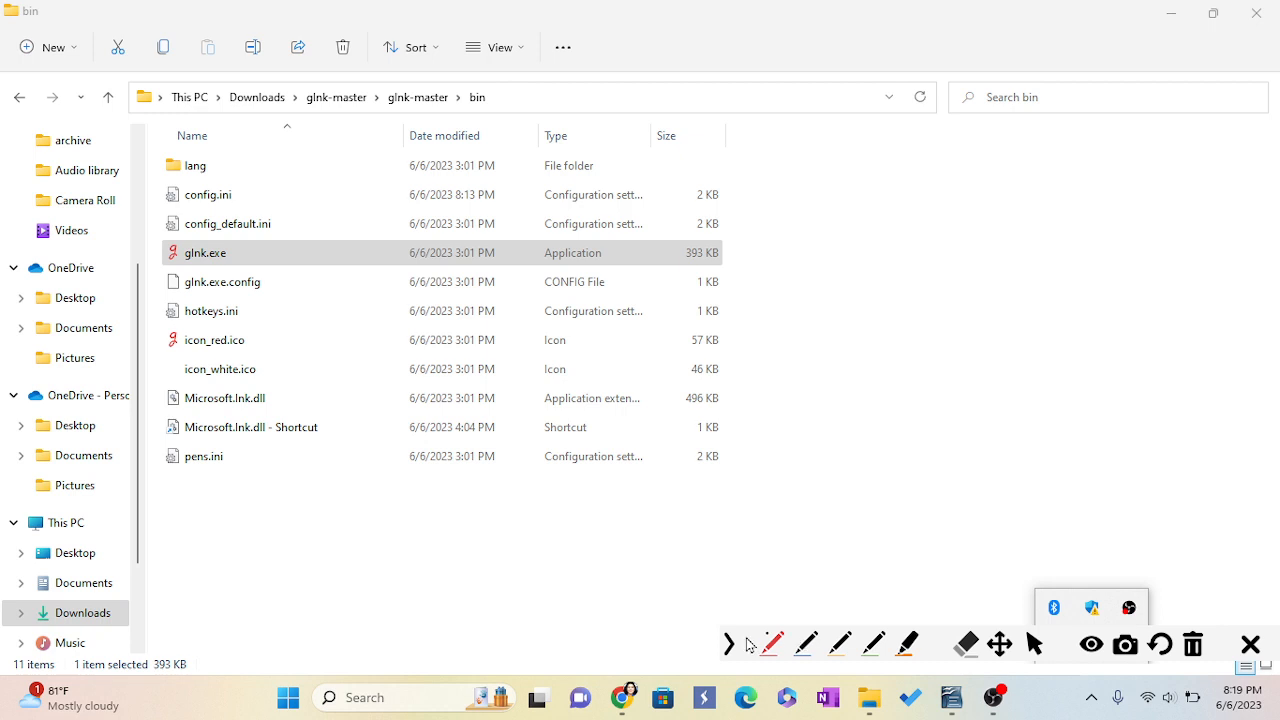
pyautogui.moveTo(1249, 644)
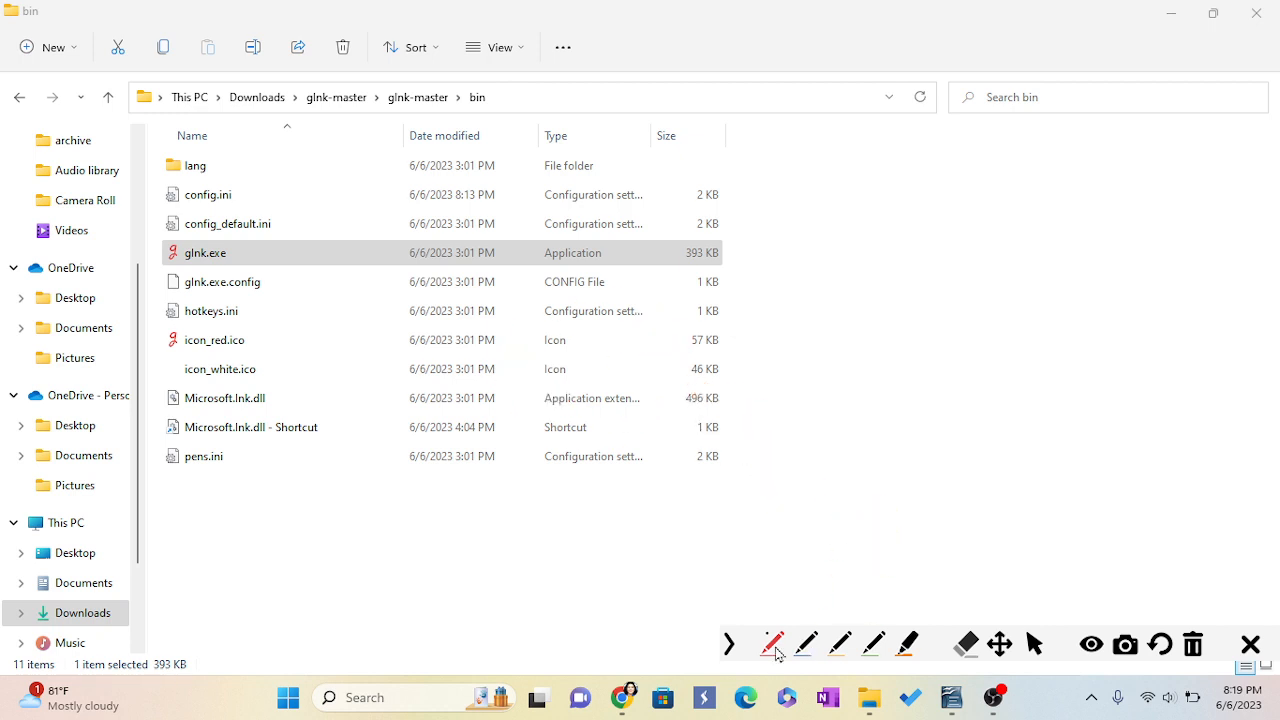
pyautogui.moveTo(773, 646)
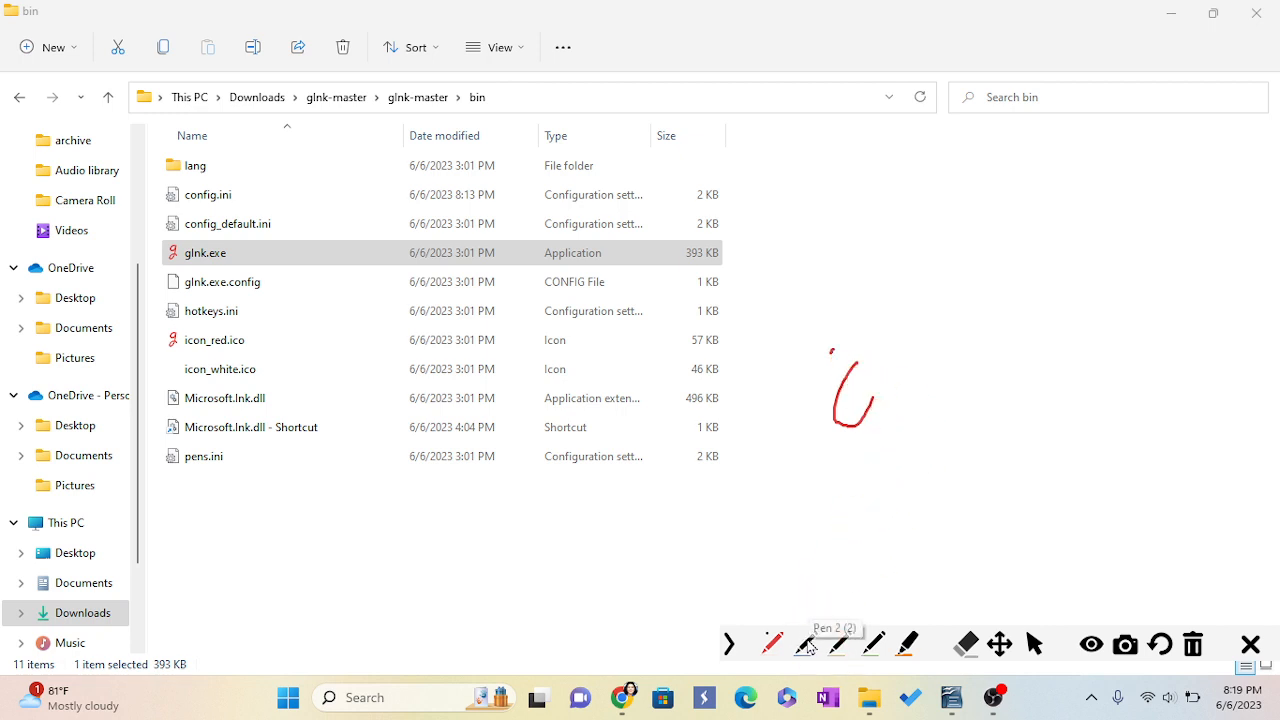
# - Switch gInk to the blue Pen 2 for drawing
pyautogui.click(805, 644)
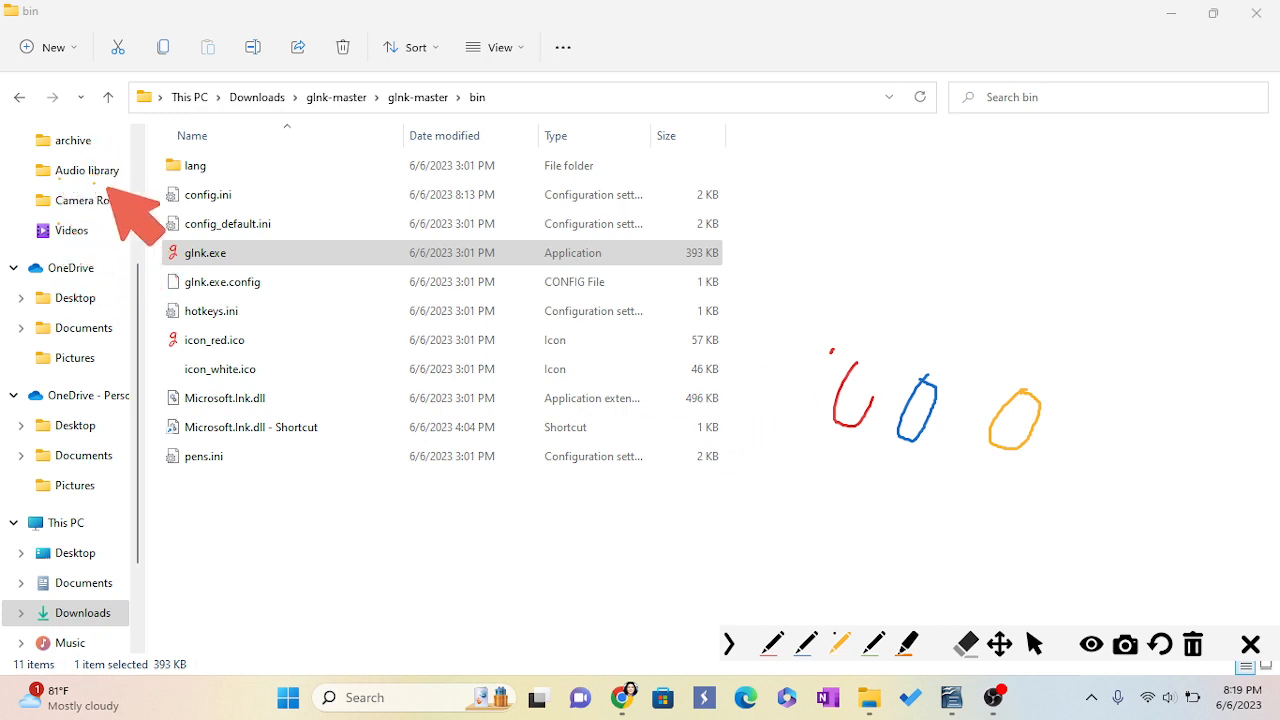
pyautogui.moveTo(290, 385)
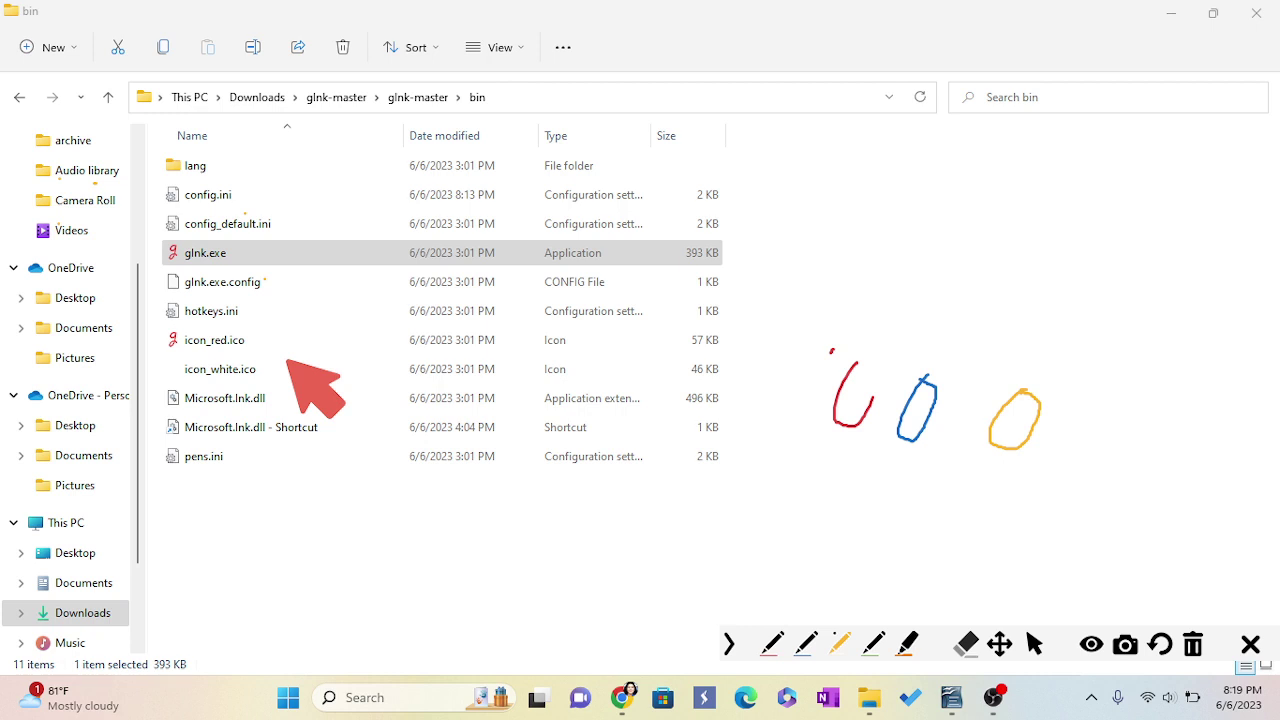
pyautogui.moveTo(1035, 644)
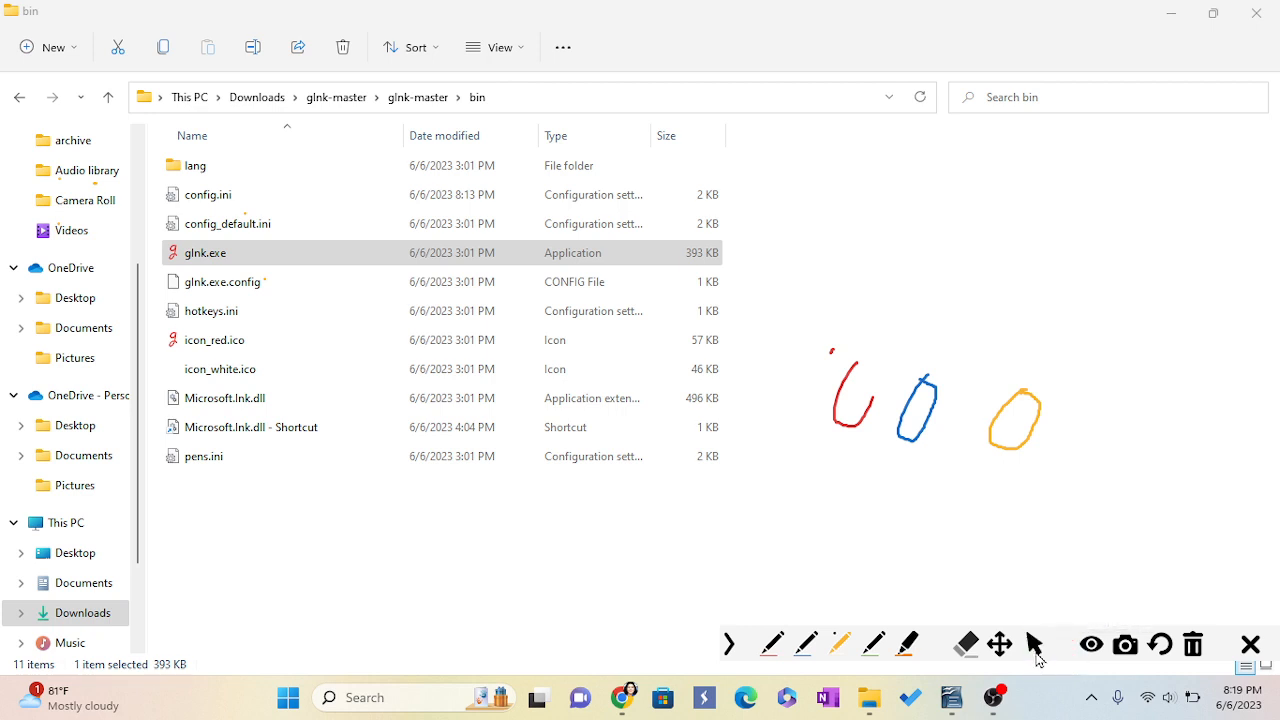
pyautogui.moveTo(1036, 644)
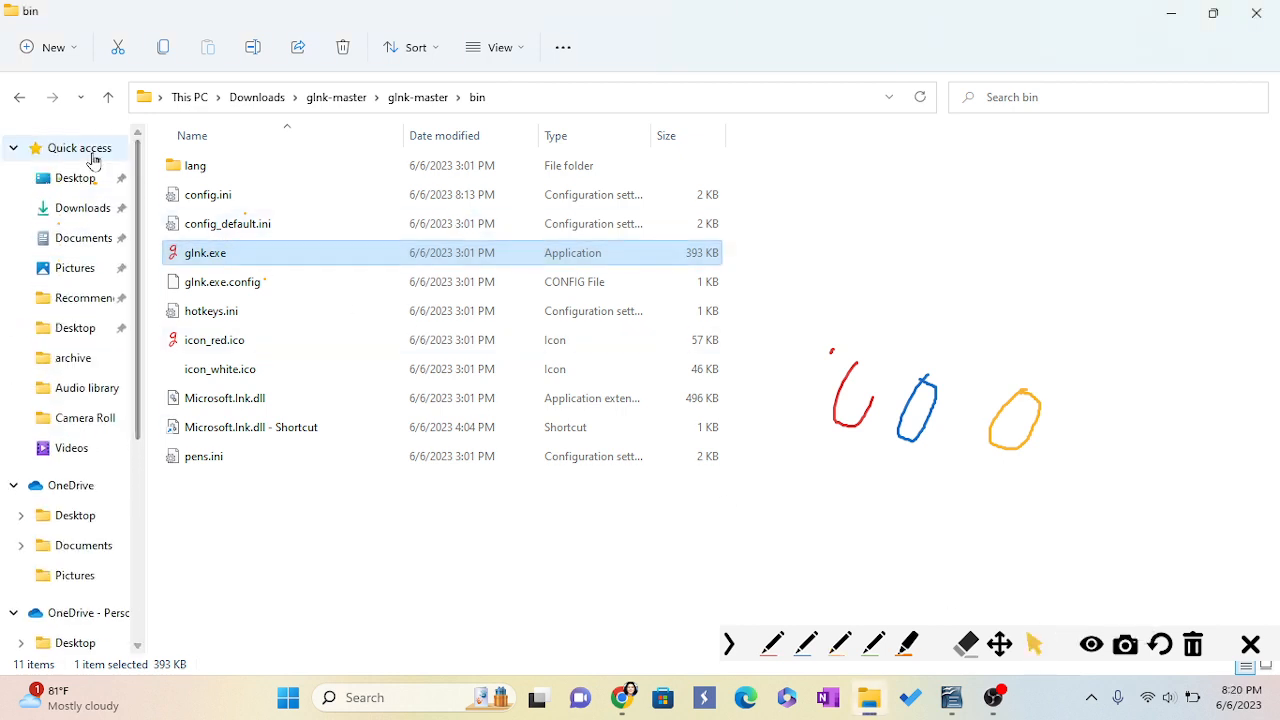
# - Show the Quick access page from File Explorer's navigation pane
pyautogui.click(79, 147)
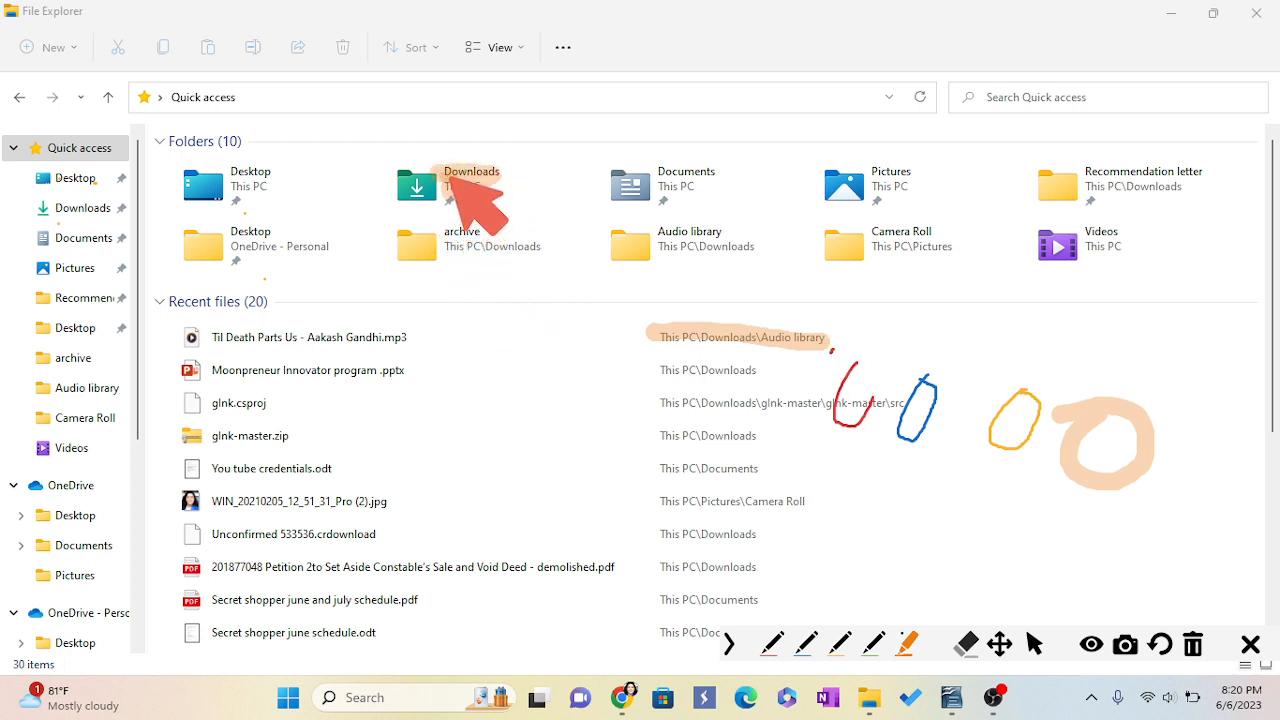
pyautogui.moveTo(645, 465)
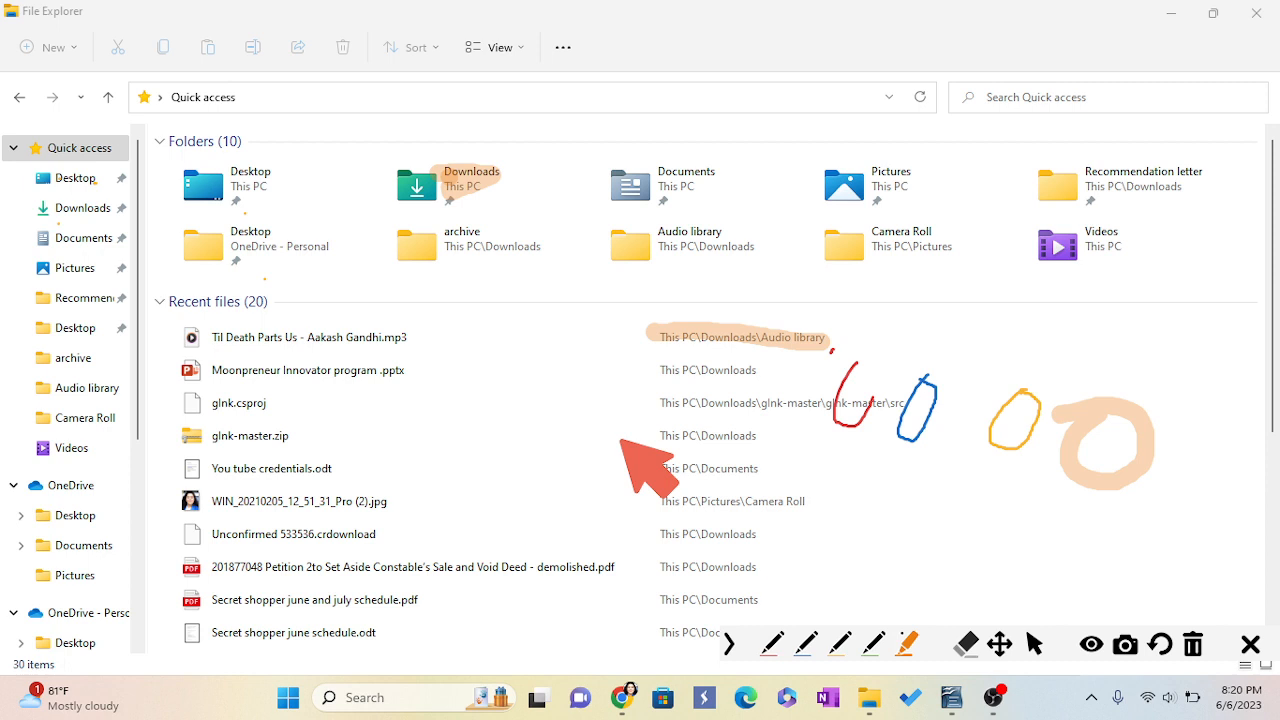
# - Select gInk's eraser tool to remove ink strokes
pyautogui.click(965, 643)
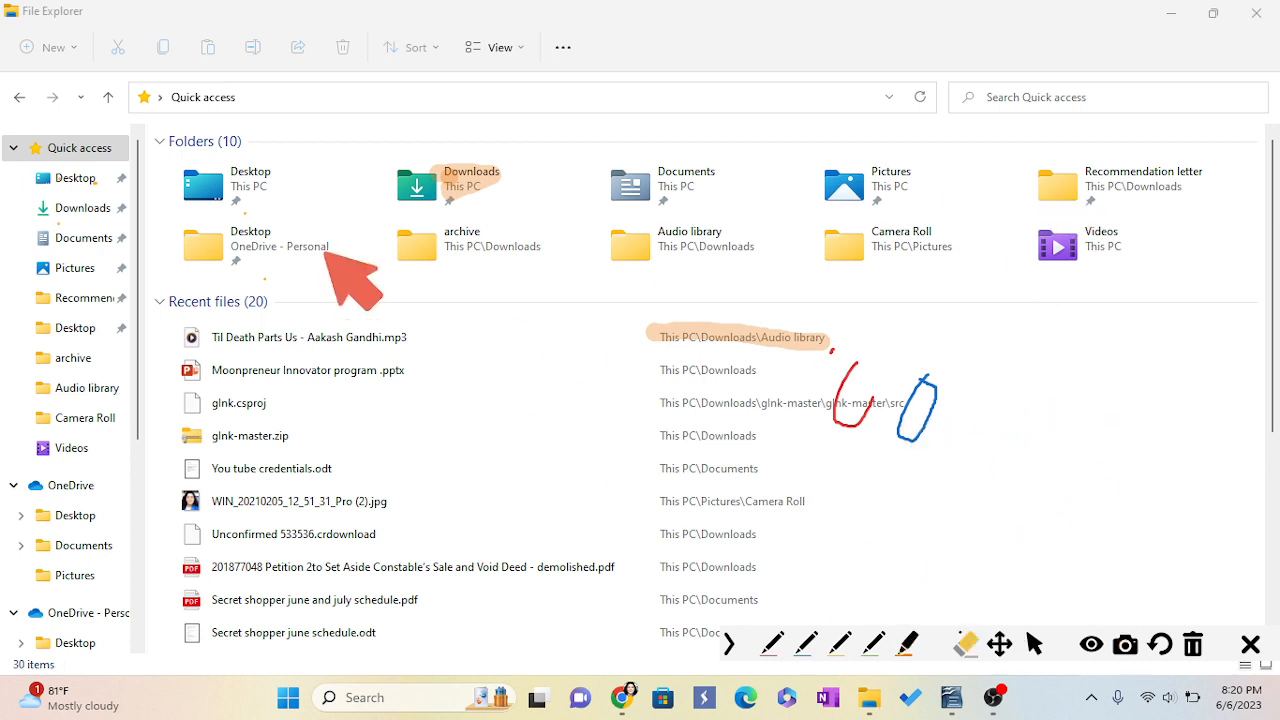
pyautogui.moveTo(650, 405)
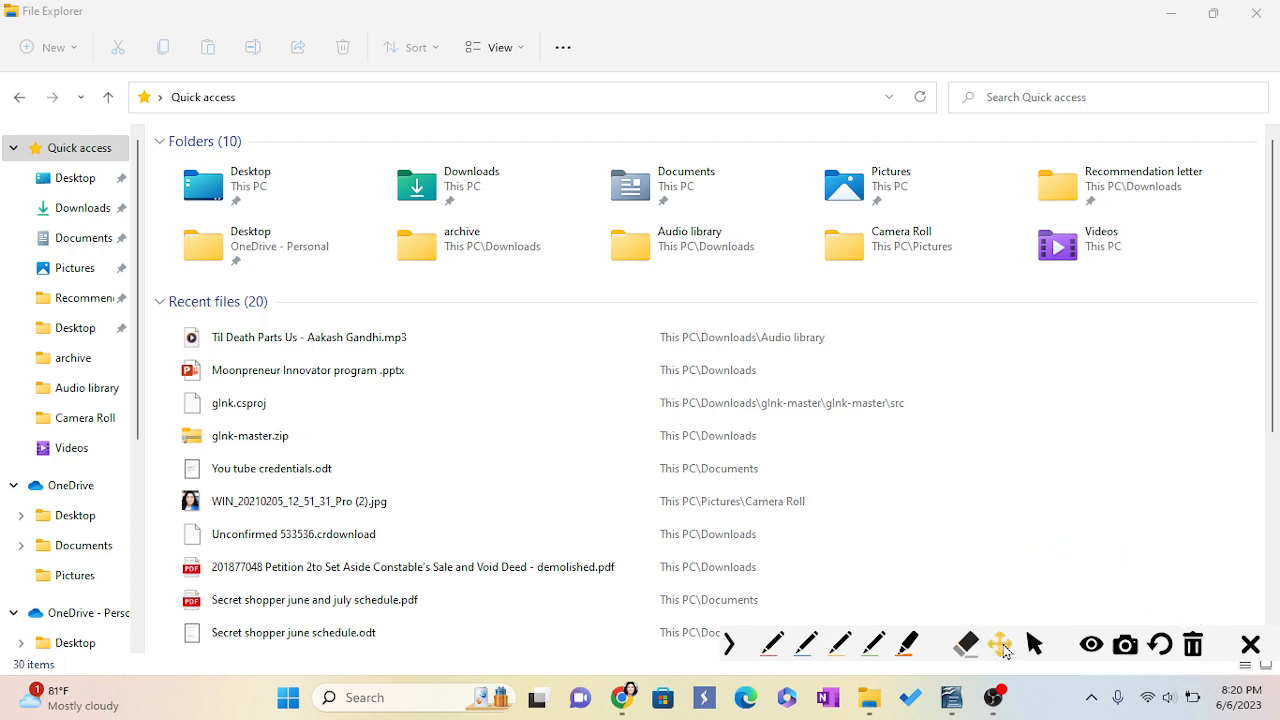
pyautogui.moveTo(1132, 657)
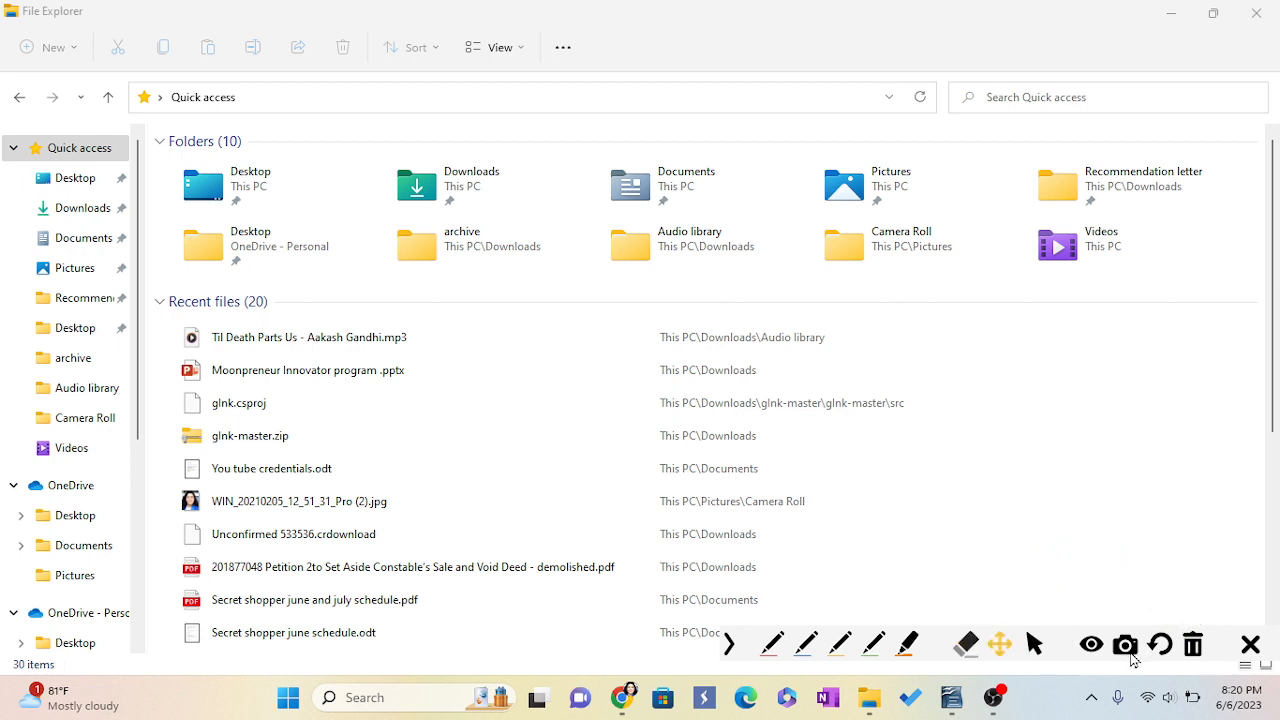